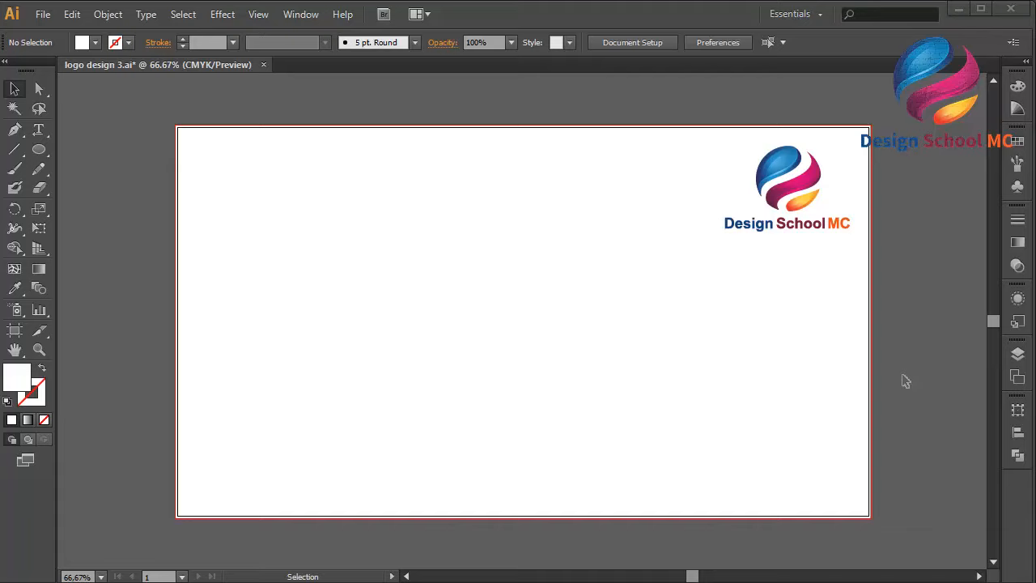
mouse_move(230, 104)
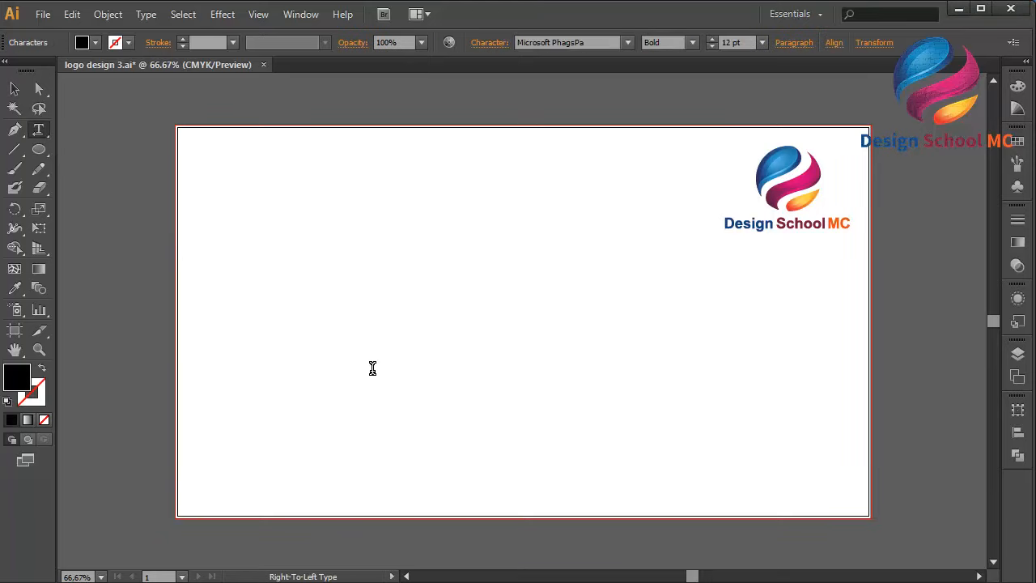
- Place the word 'Spacy' as large bold black type across the middle of the artboard
type("Spacy")
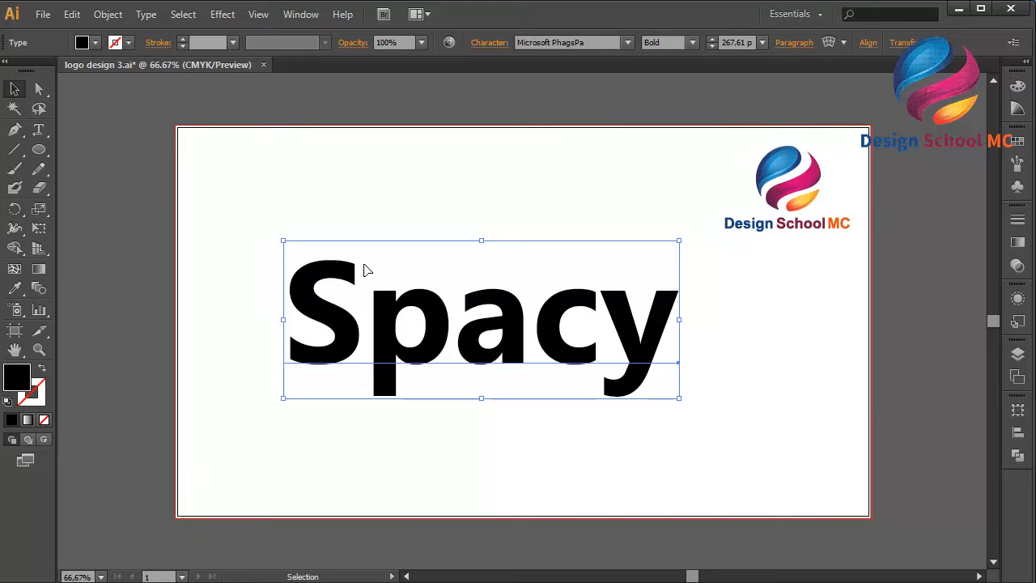
mouse_move(336, 327)
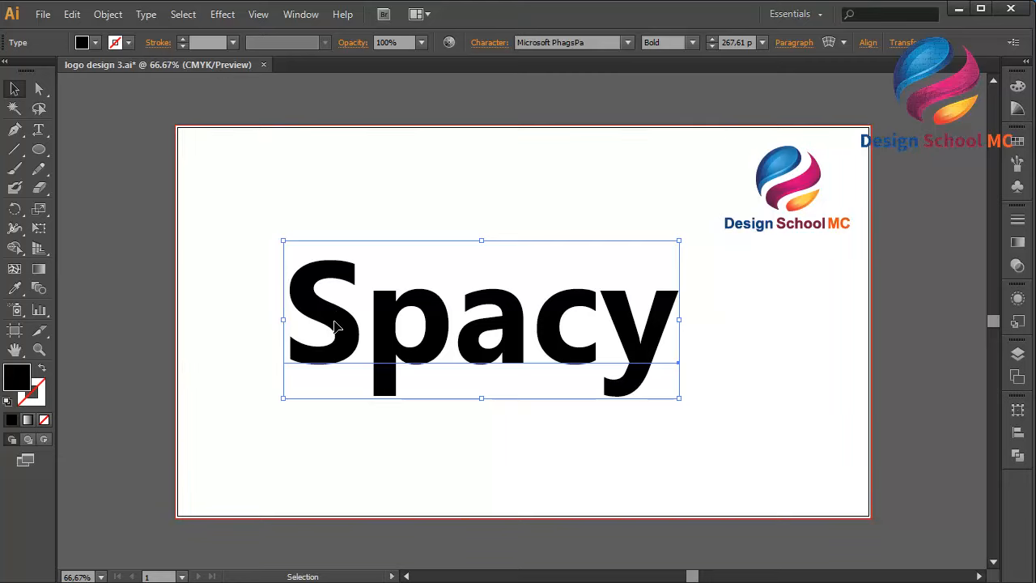
mouse_move(146, 13)
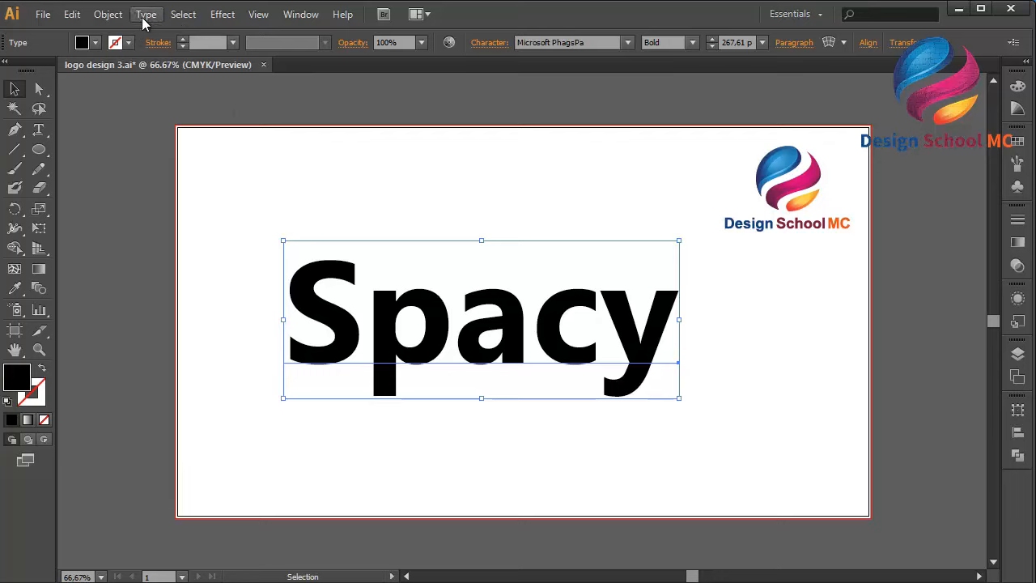
- Convert the 'Spacy' type to outlined vector shapes via Type > Create Outlines
left_click(146, 13)
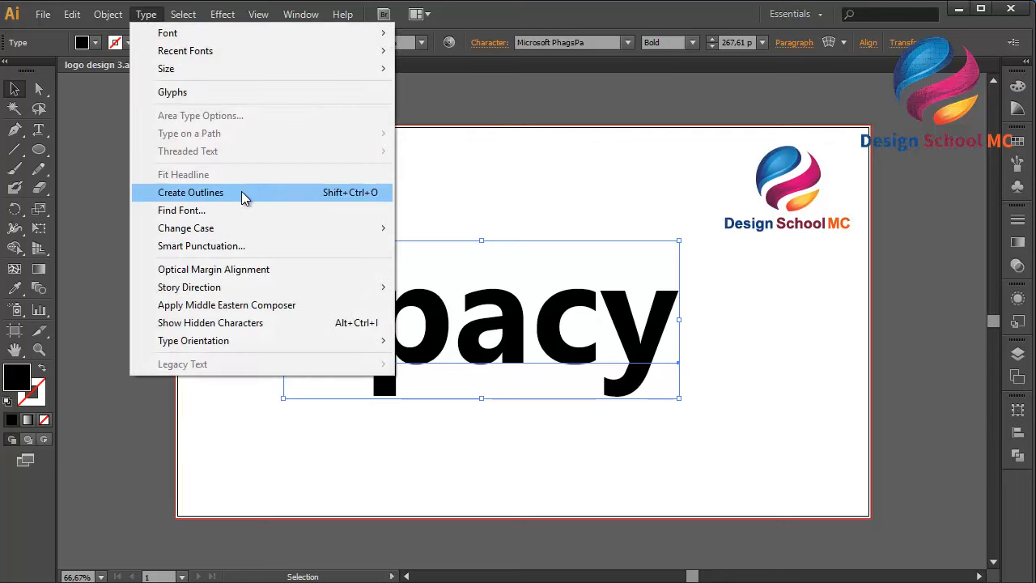
left_click(191, 191)
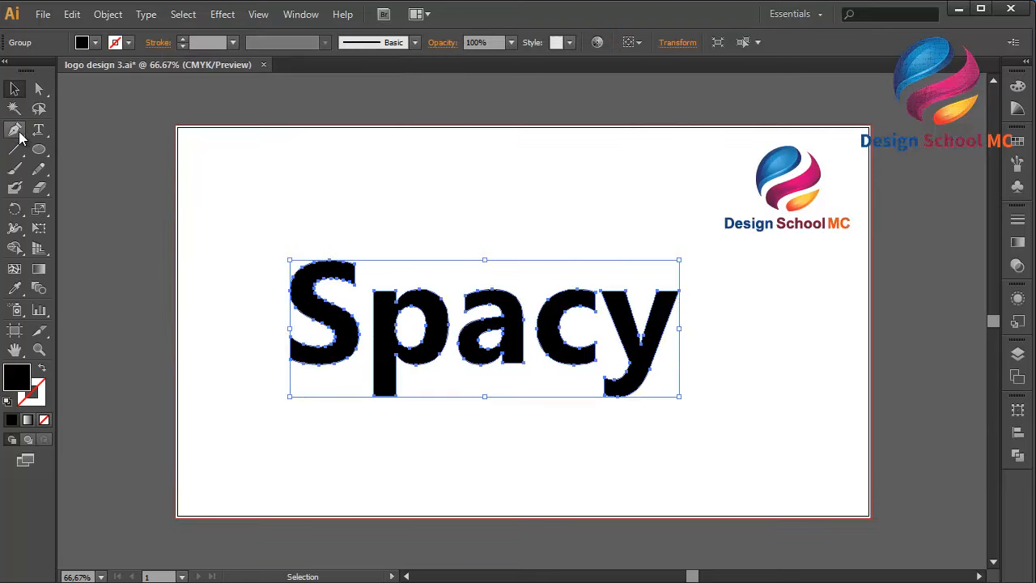
- Draw a thin tapering Pen-tool swoosh arcing over the word and ending at the bottom of the y
left_click(15, 129)
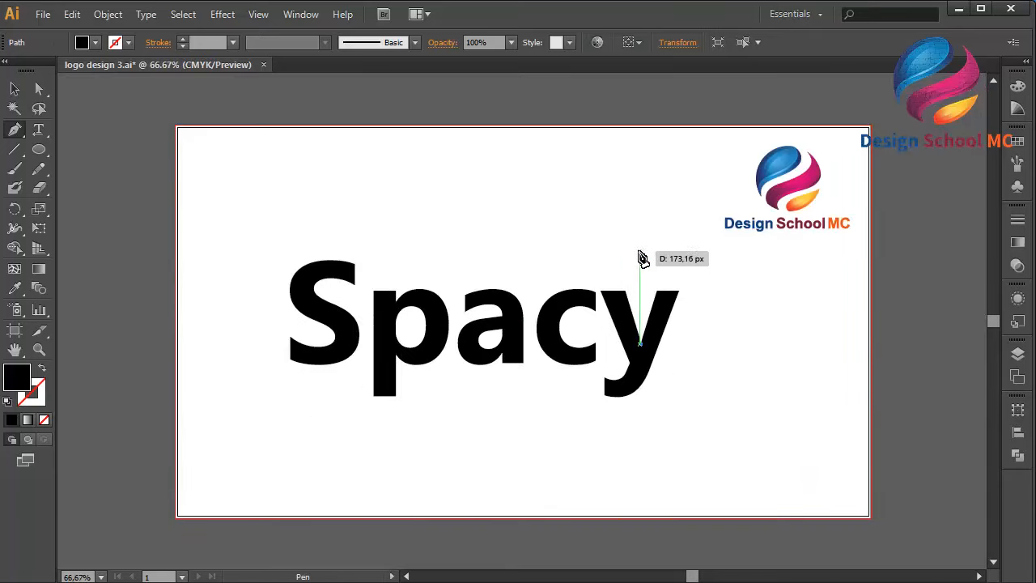
mouse_move(591, 247)
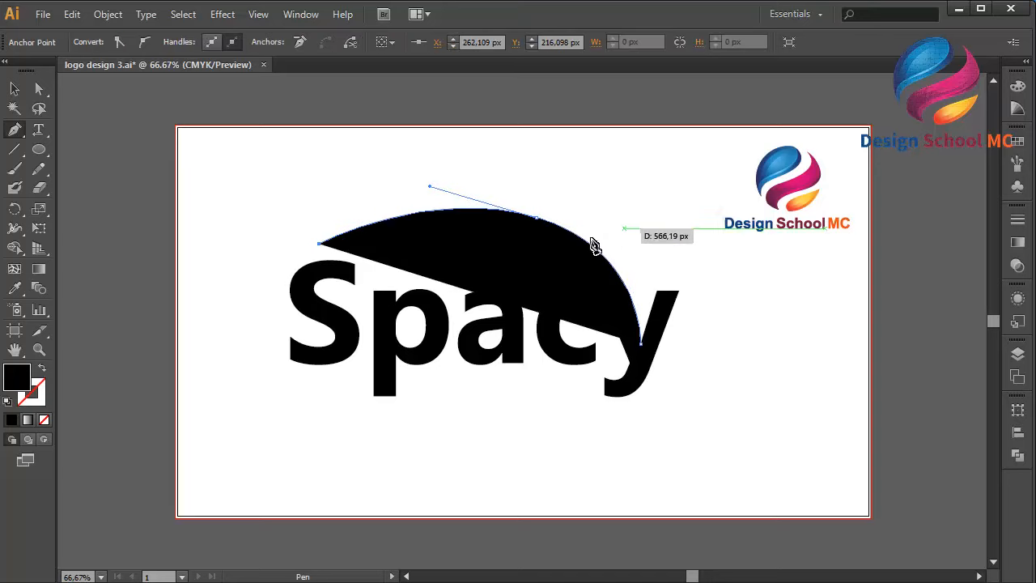
left_click_drag(595, 246, 640, 272)
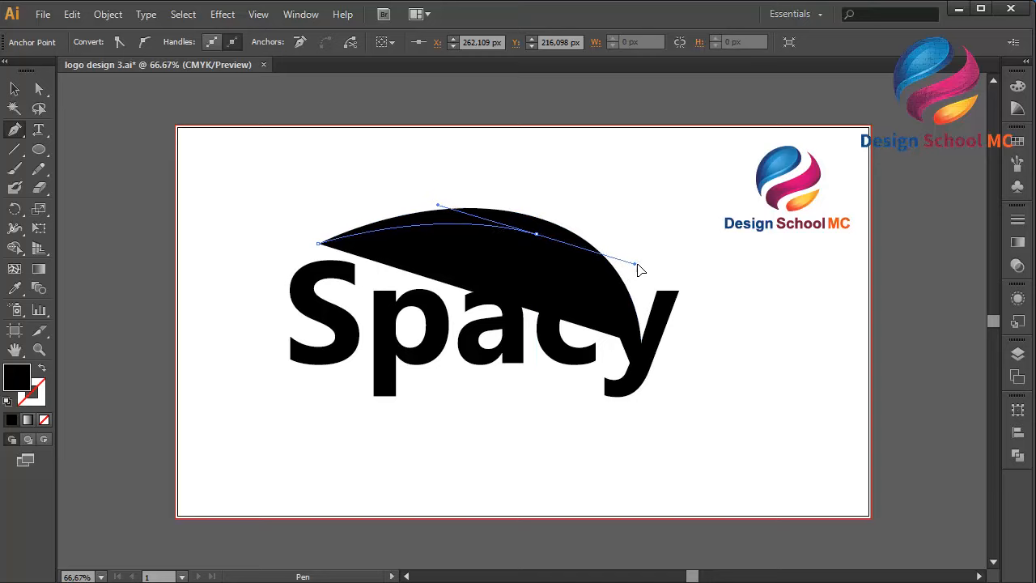
left_click_drag(639, 269, 635, 369)
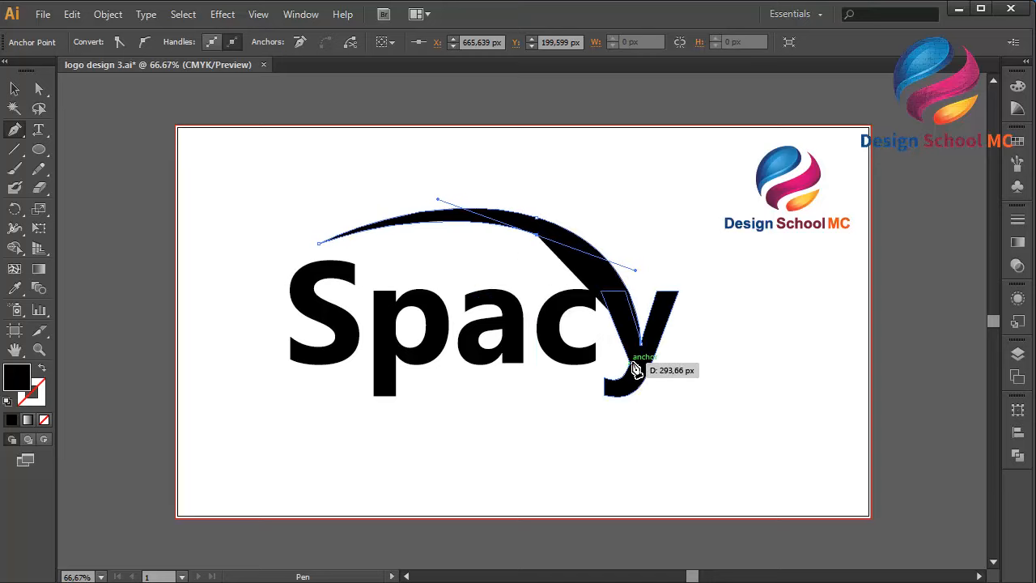
left_click_drag(634, 370, 645, 348)
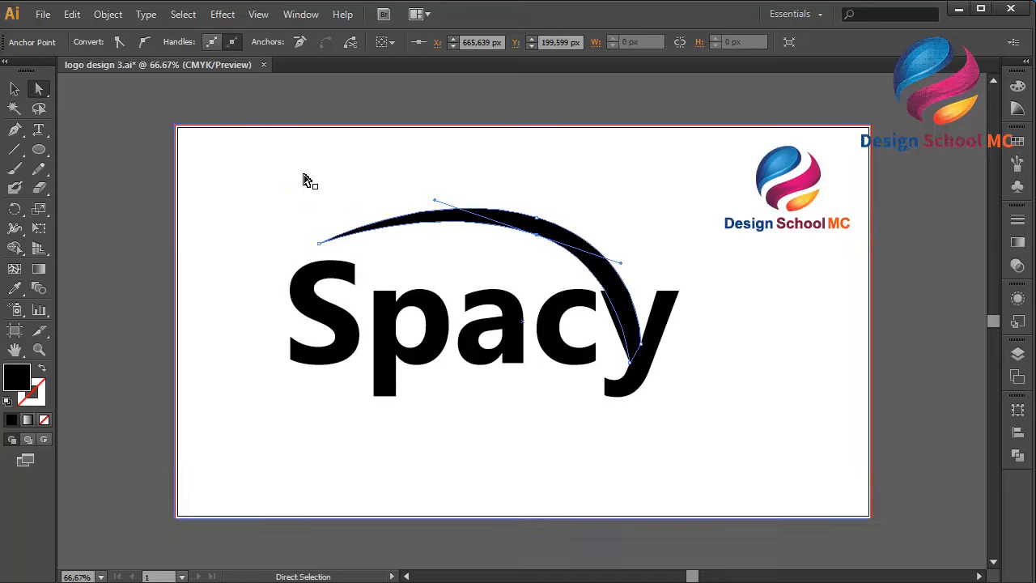
- Draw a narrow sliver along the y's inner curve and fill it white
left_click(14, 129)
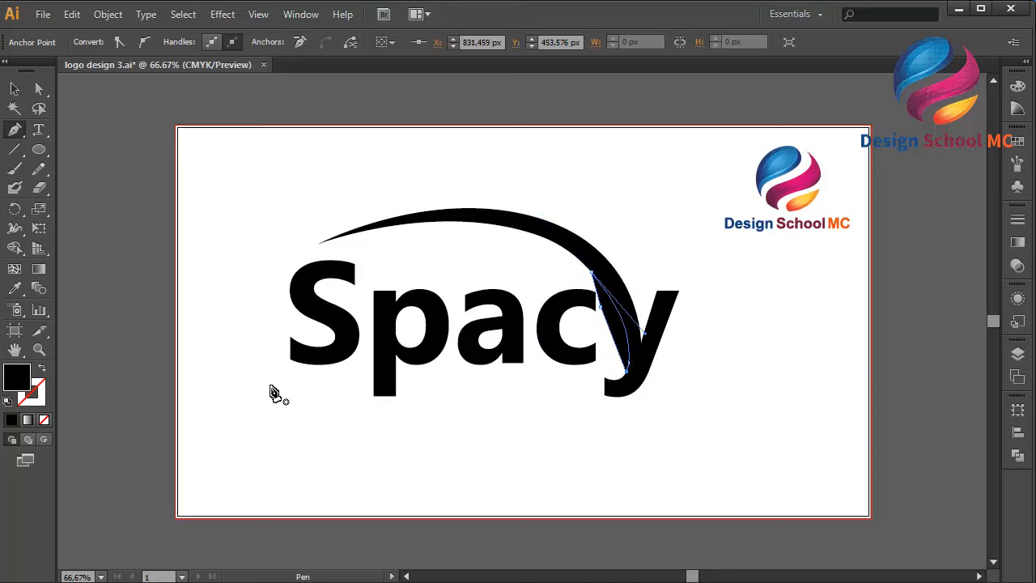
double_click(16, 377)
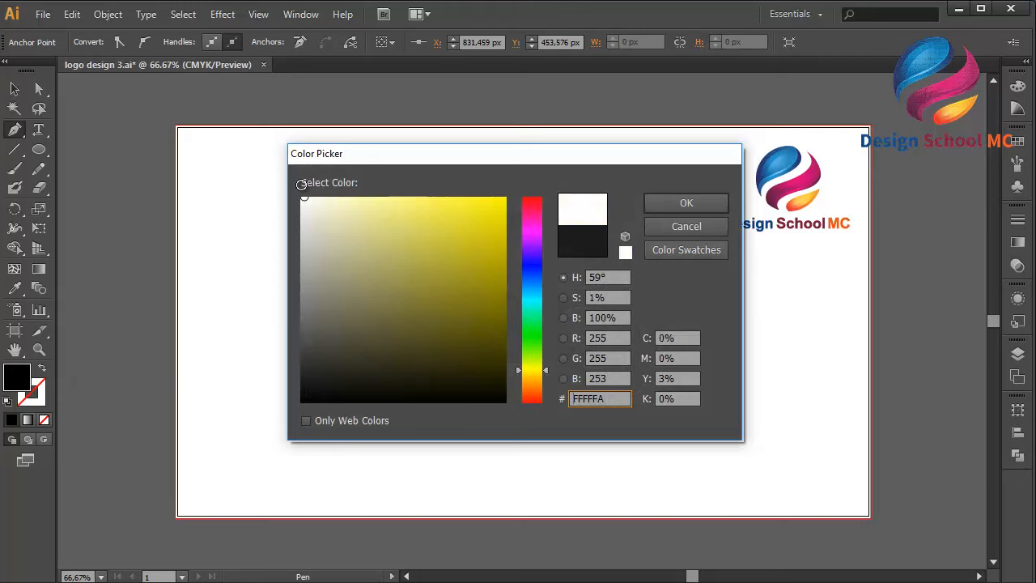
left_click(686, 203)
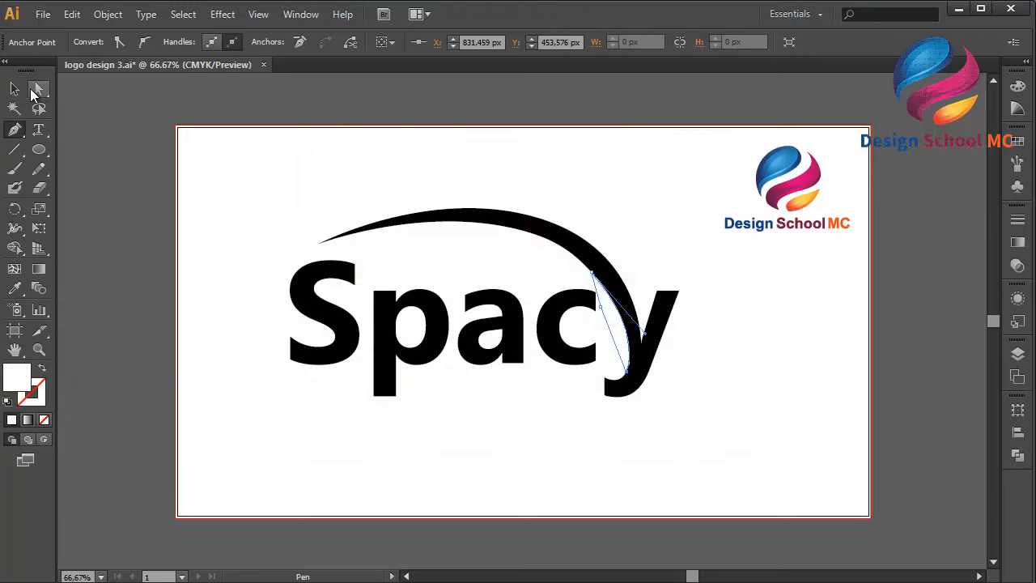
left_click(13, 89)
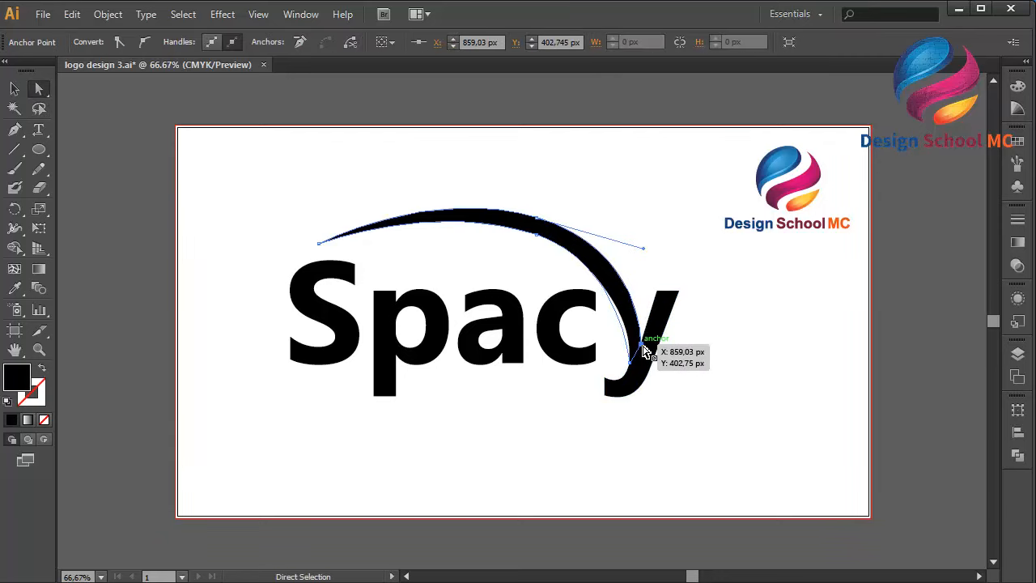
- Drag the y's tail anchors and handles up into a smooth arc over the word
left_click_drag(646, 353, 655, 343)
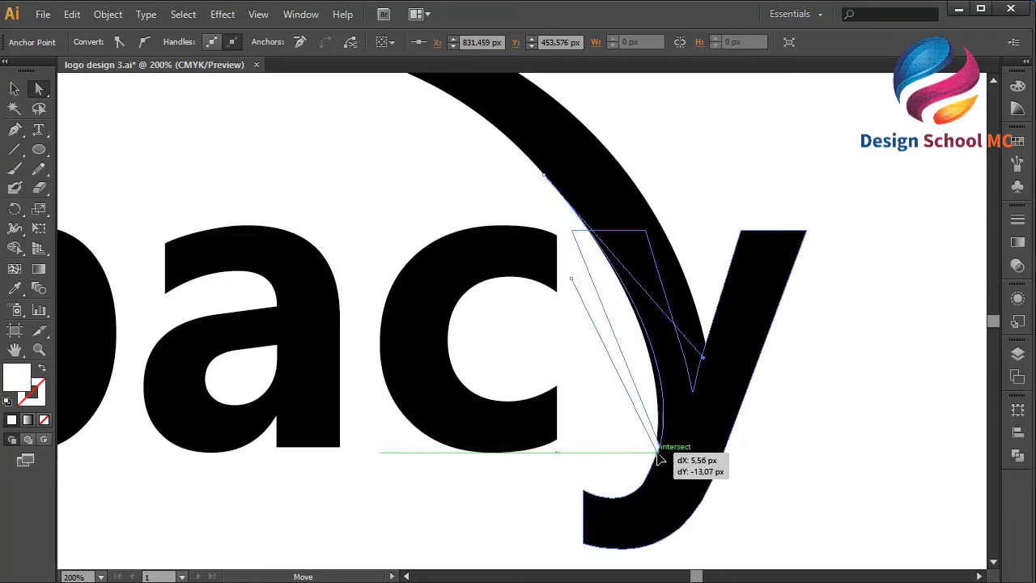
left_click_drag(661, 452, 704, 359)
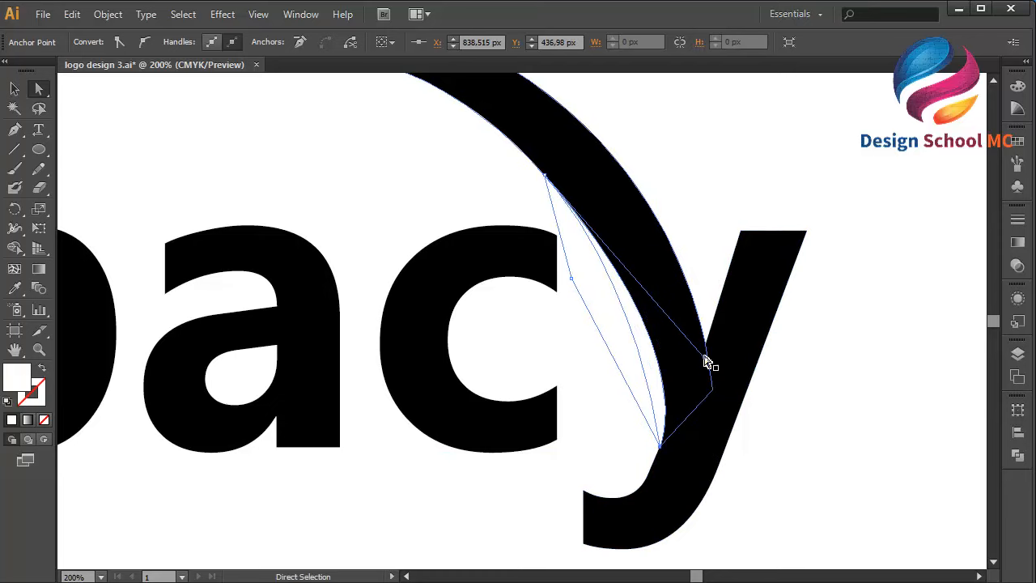
left_click_drag(709, 363, 688, 340)
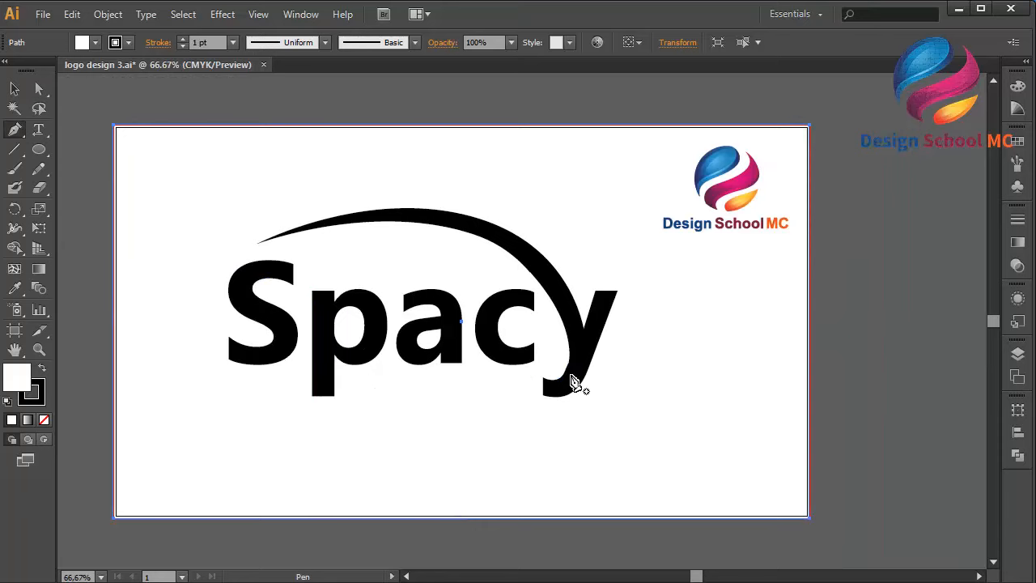
mouse_move(381, 395)
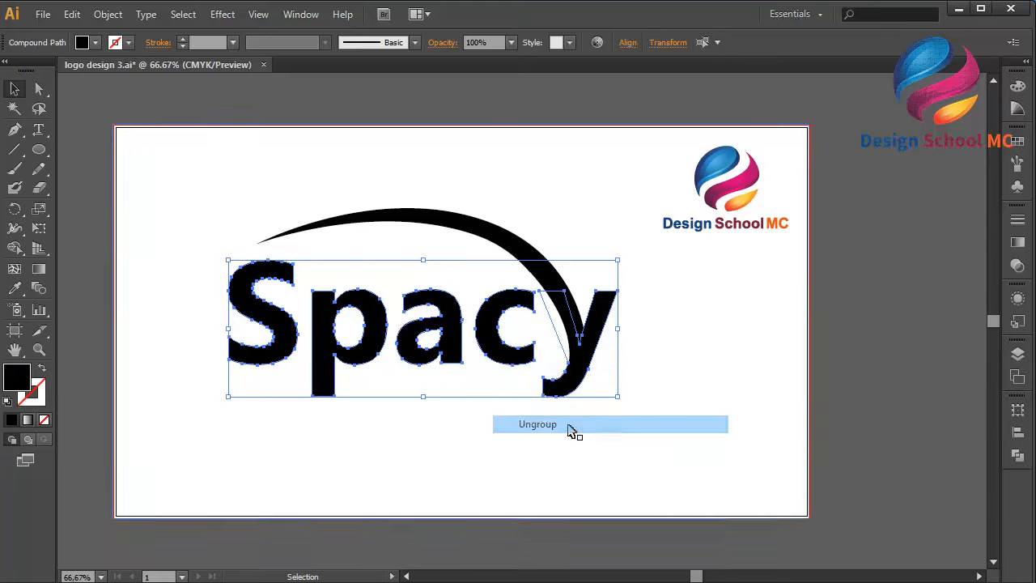
- Ungroup the letters and give the y with its swoosh a pink swatch fill
left_click(537, 424)
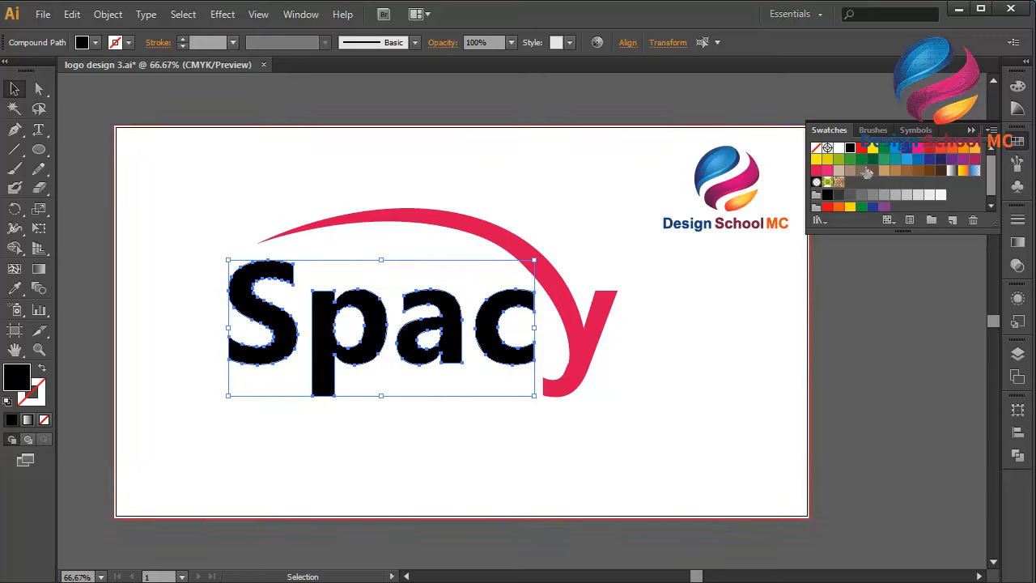
left_click(838, 148)
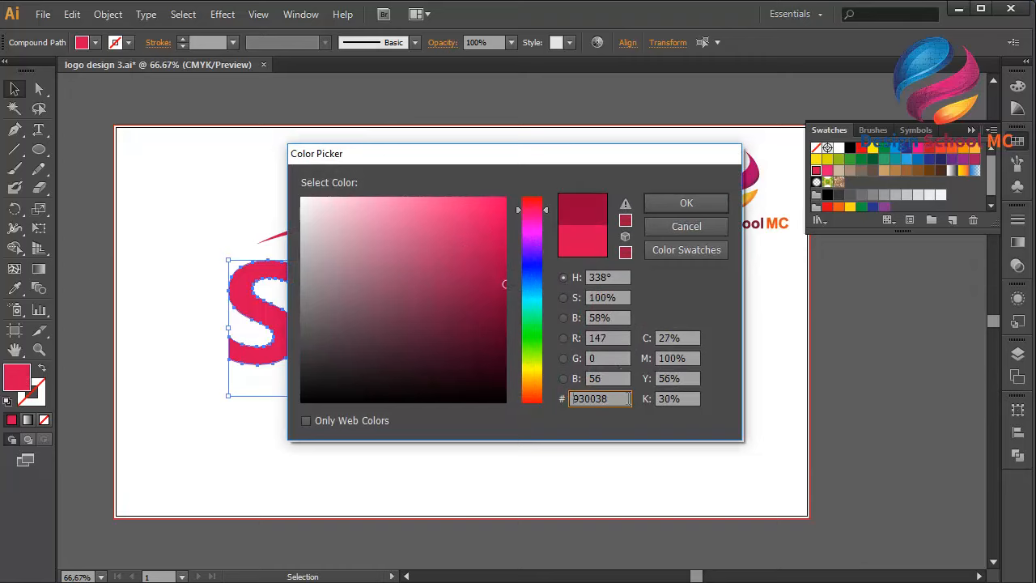
- Fill the letters S, p, a and c with dark crimson hex 930038
triple_click(599, 398)
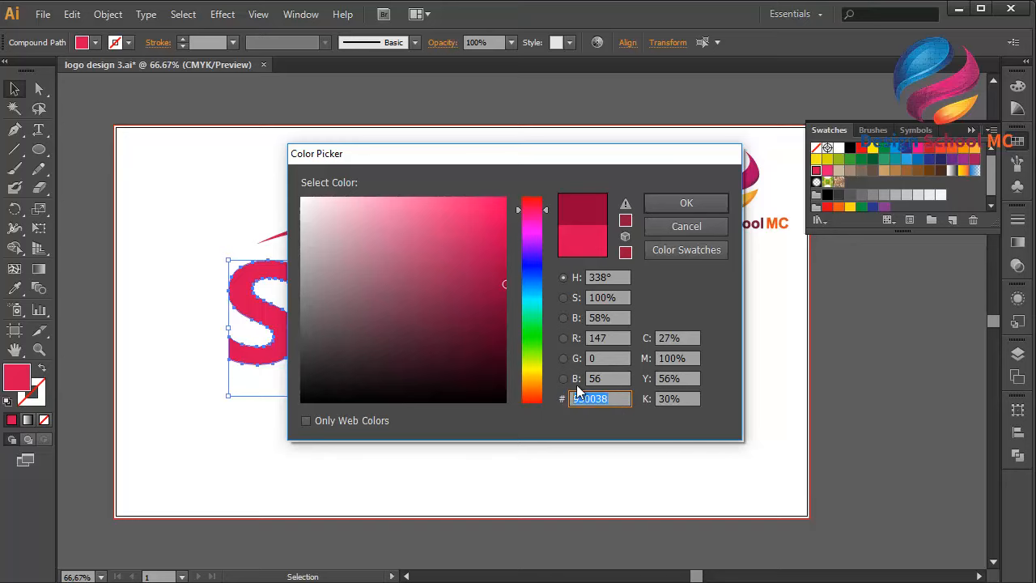
left_click(687, 202)
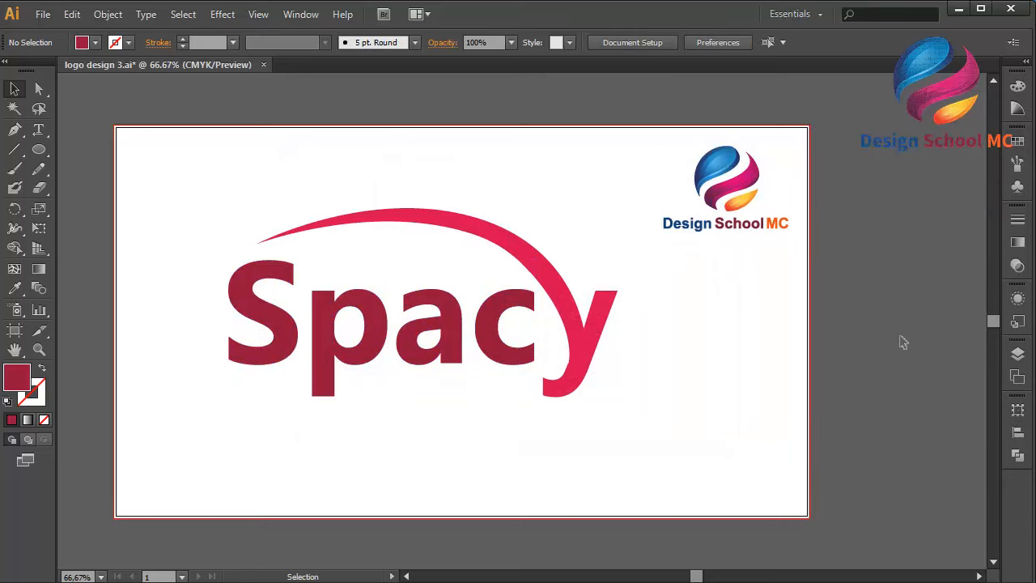
mouse_move(570, 87)
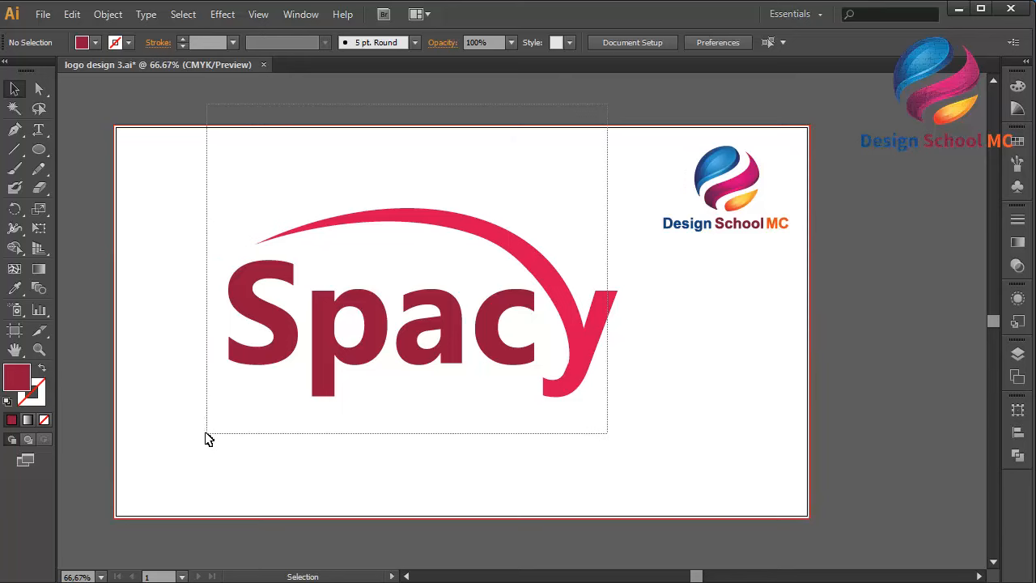
- Group the crimson letters and pink swoosh into one logo and scale it up on the artboard
right_click(441, 306)
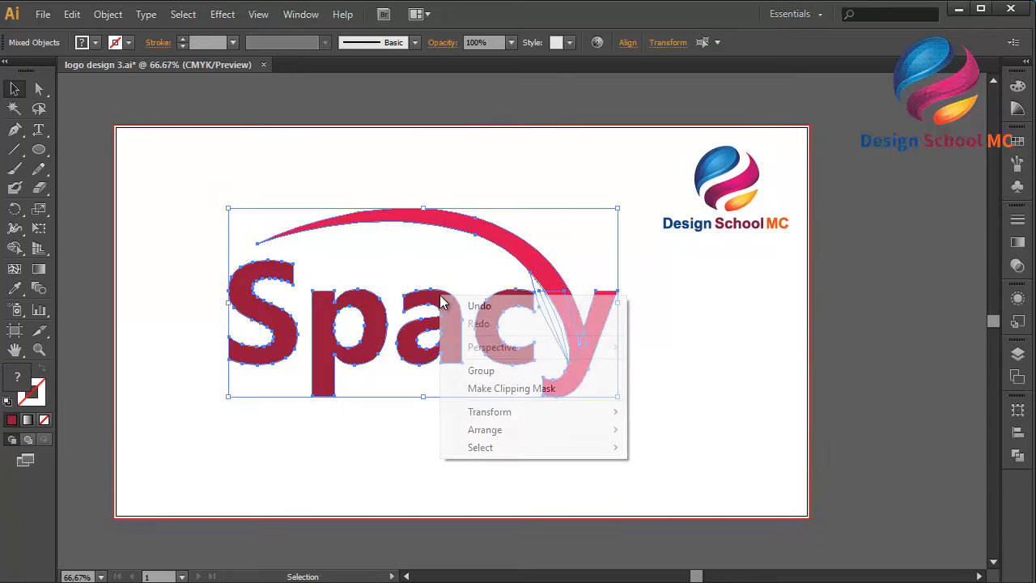
left_click(480, 369)
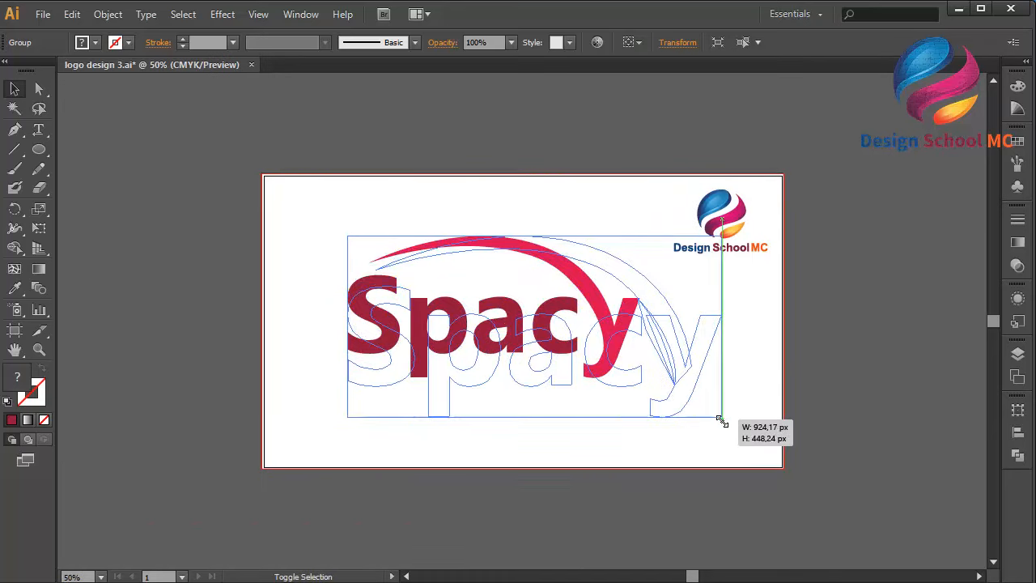
left_click_drag(720, 418, 683, 357)
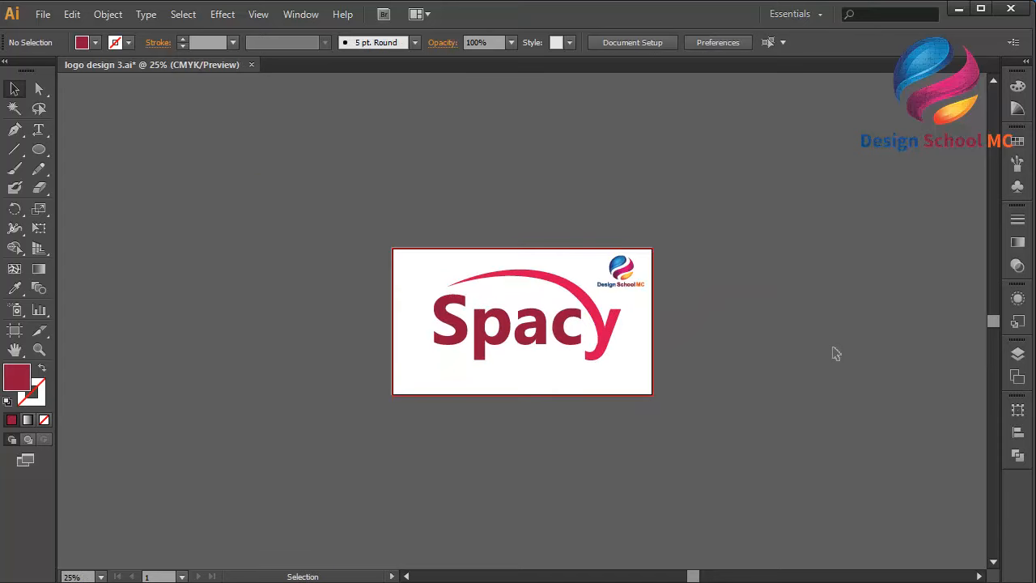
left_click(526, 321)
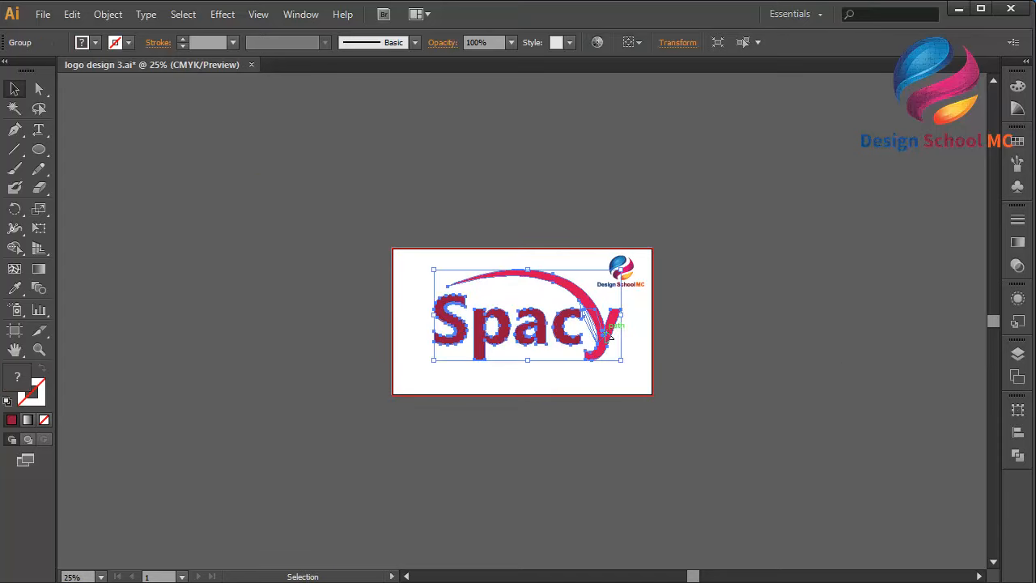
left_click(738, 338)
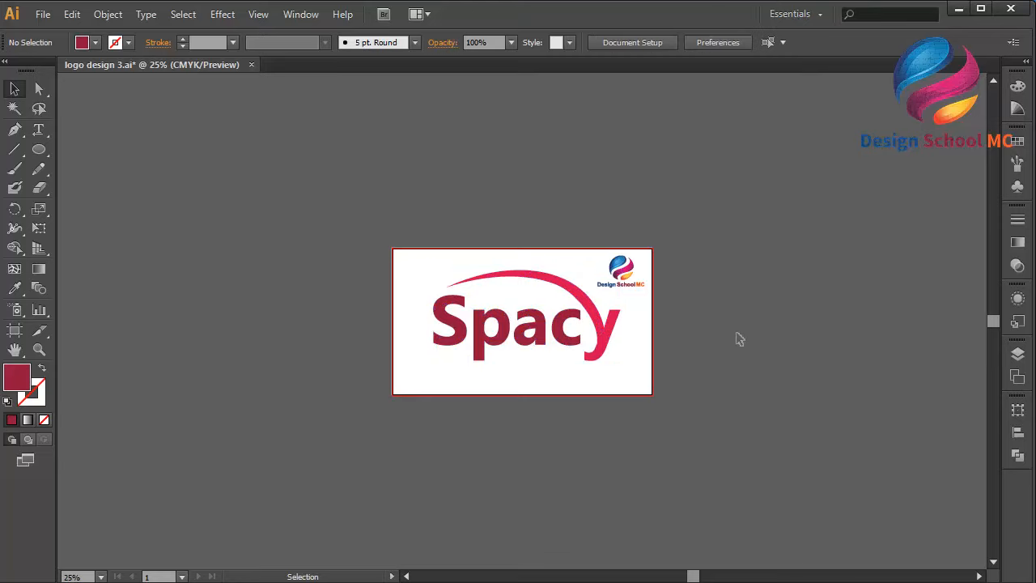
mouse_move(735, 305)
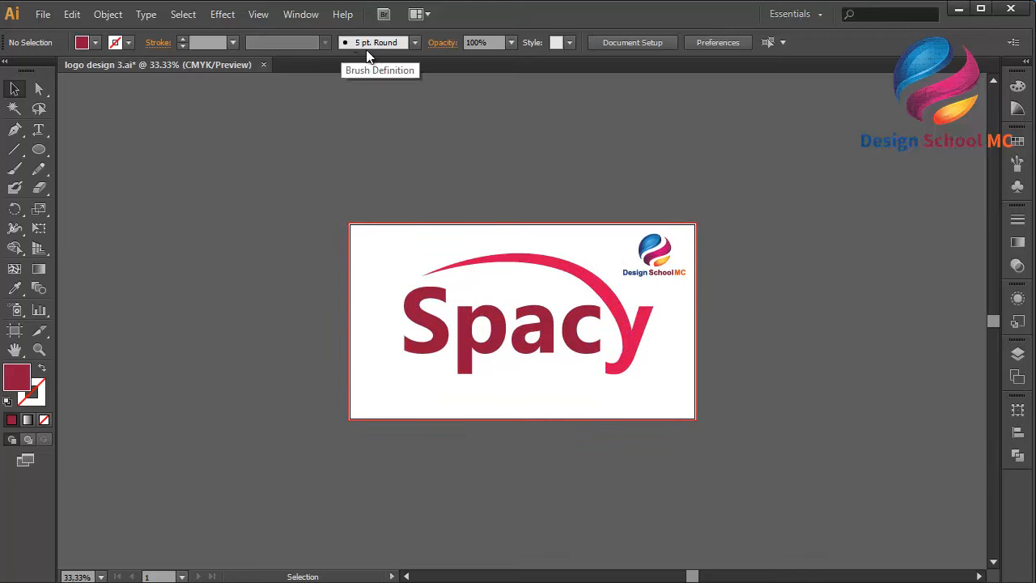
mouse_move(392, 201)
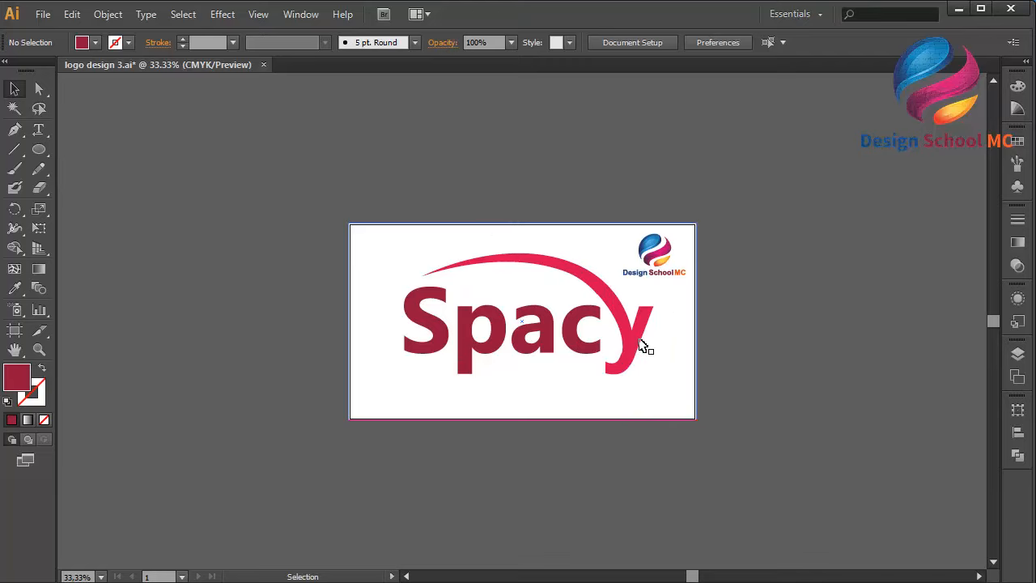
mouse_move(644, 327)
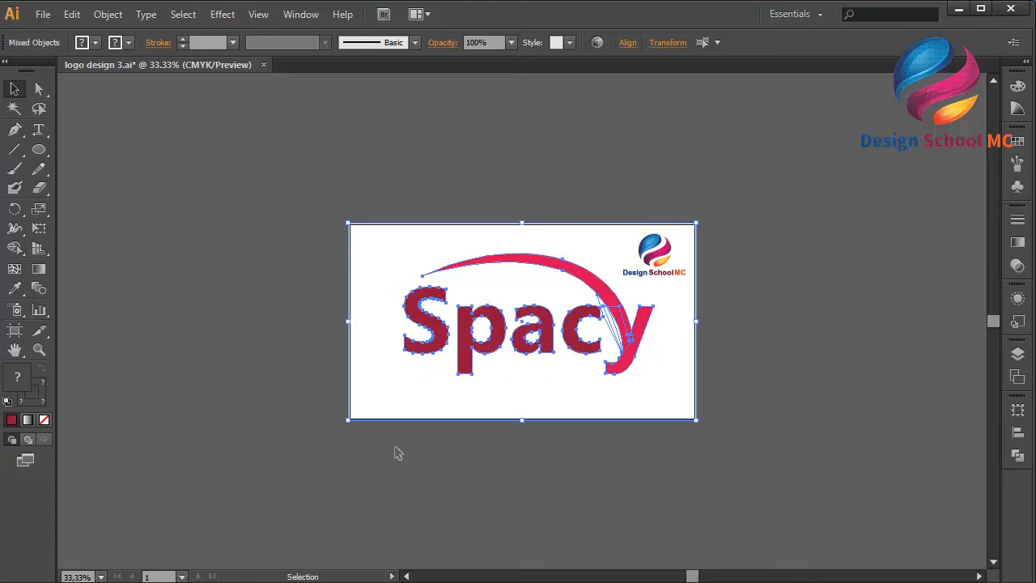
mouse_move(612, 212)
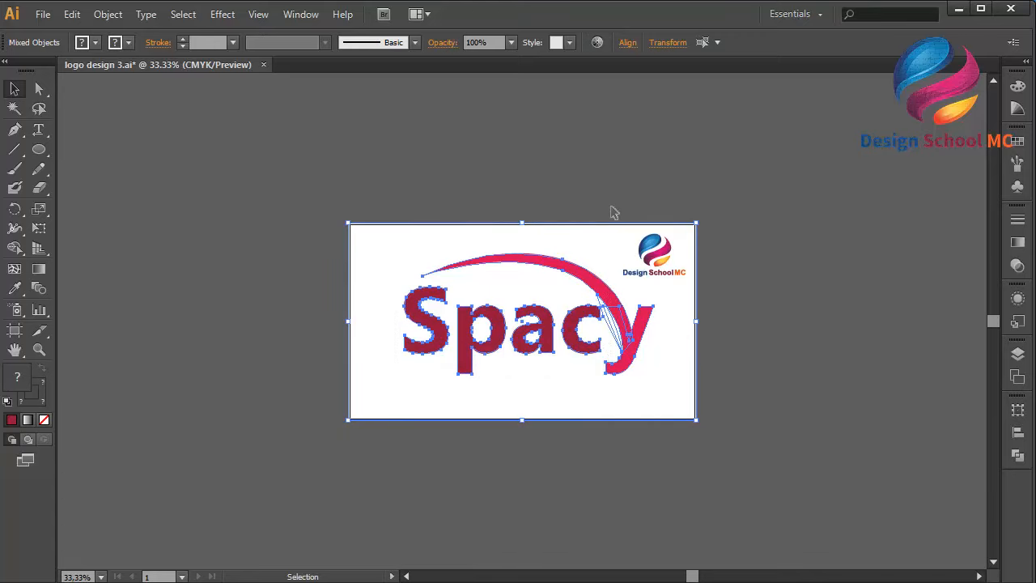